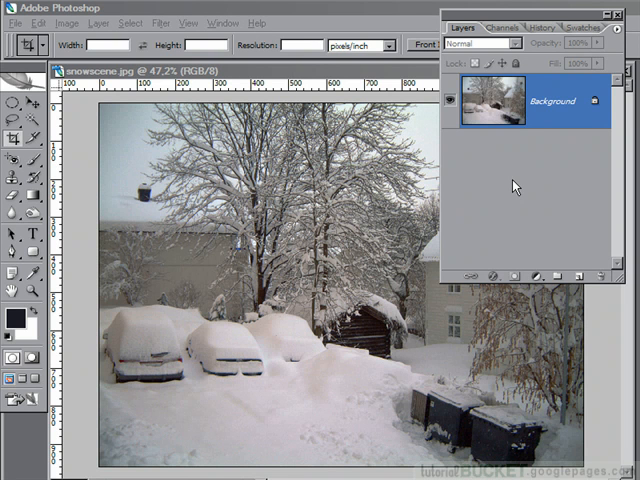
{"action": "mouse_move", "coordinate": [222, 210]}
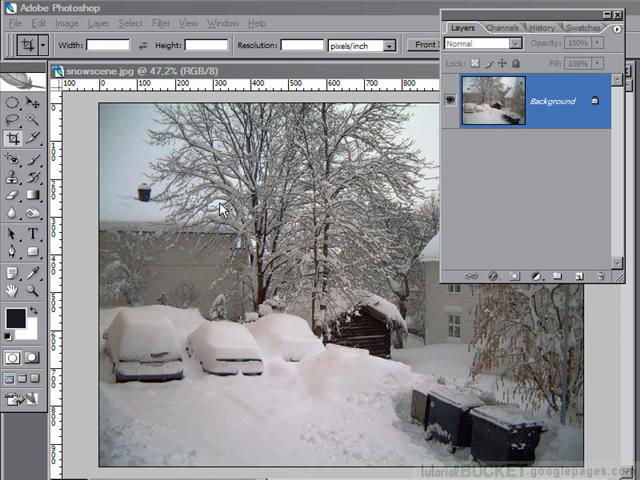
{"action": "mouse_move", "coordinate": [262, 155]}
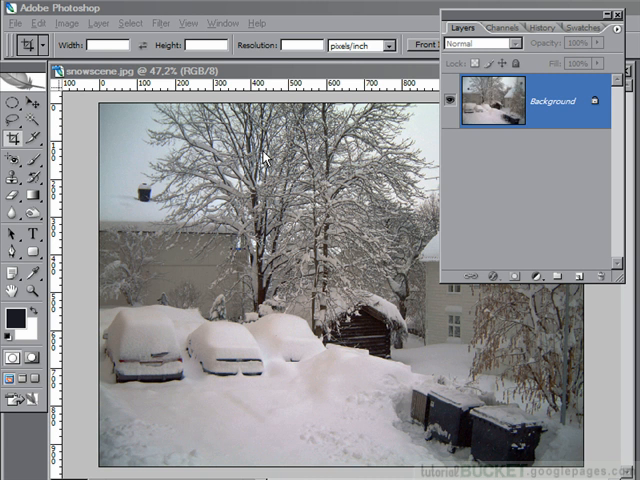
{"action": "mouse_move", "coordinate": [124, 103]}
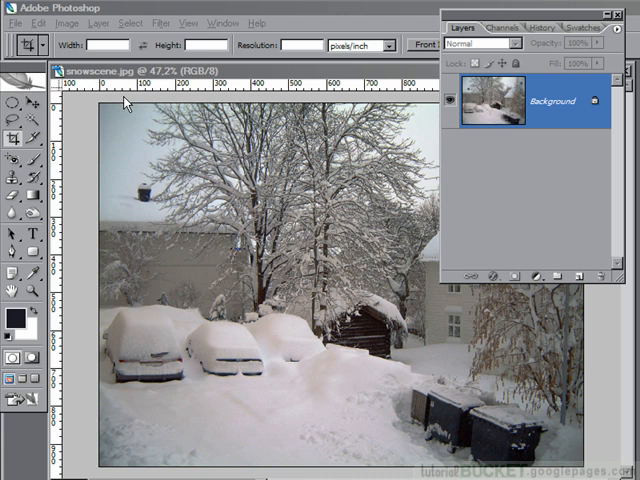
Create a new document from the PAL D1/DV 720 x 576 (with guides) preset.
{"action": "left_click", "coordinate": [13, 23]}
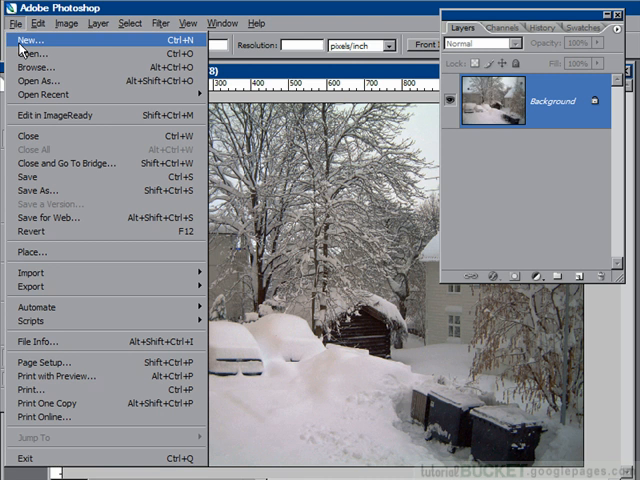
{"action": "left_click", "coordinate": [36, 36]}
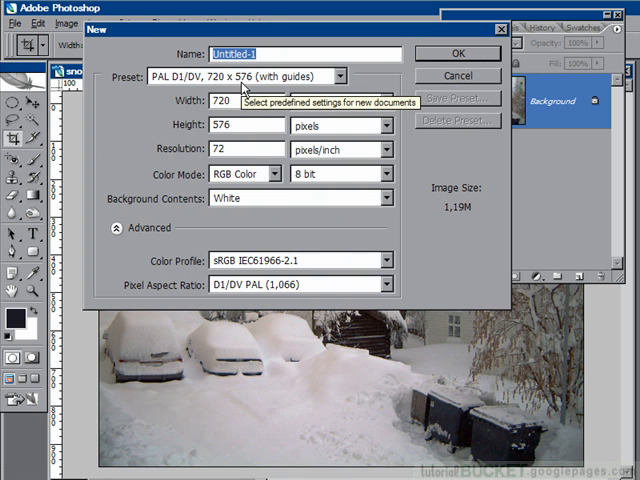
{"action": "left_click", "coordinate": [378, 76]}
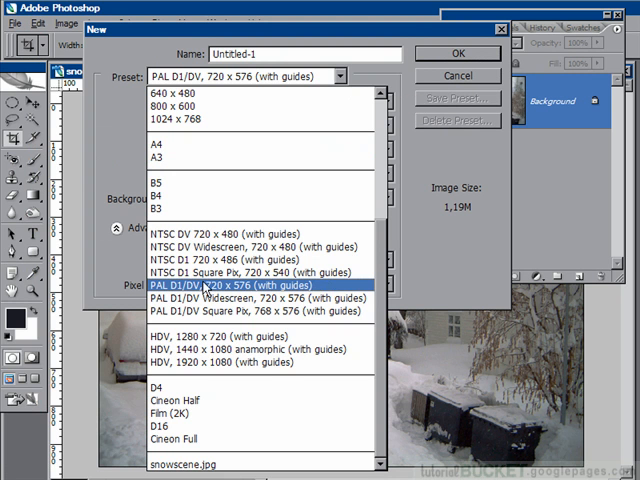
{"action": "mouse_move", "coordinate": [201, 289]}
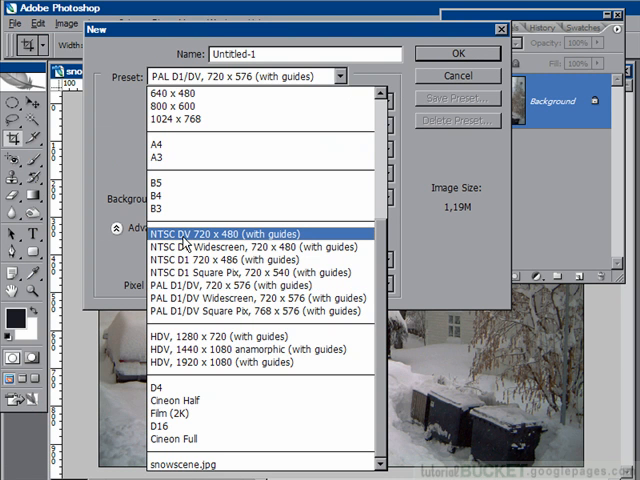
{"action": "mouse_move", "coordinate": [273, 237]}
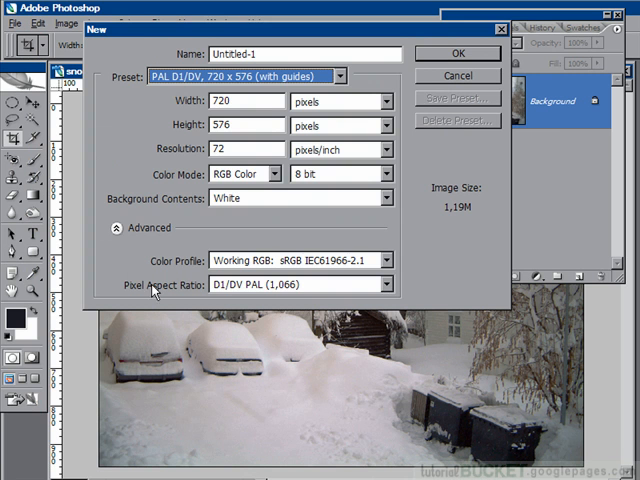
{"action": "left_click", "coordinate": [458, 53]}
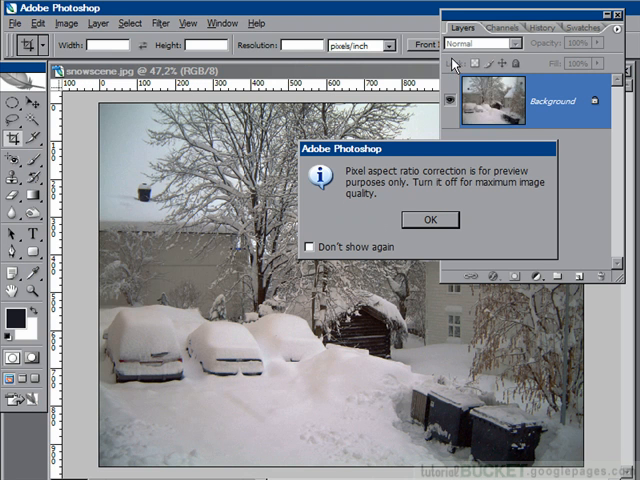
{"action": "mouse_move", "coordinate": [475, 188]}
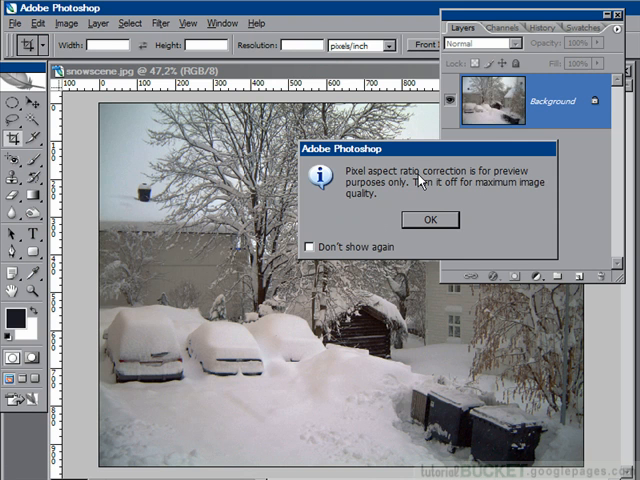
Accept the notice that pixel aspect ratio correction is for preview only.
{"action": "left_click", "coordinate": [429, 220]}
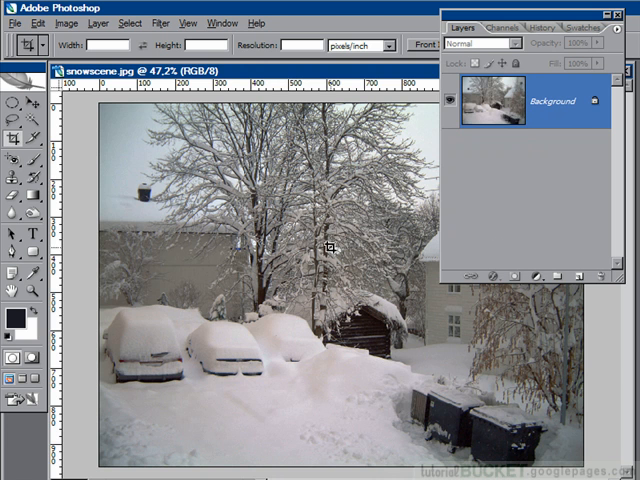
Bring the blank Untitled-1 document into view beside the snow scene photo.
{"action": "left_click", "coordinate": [14, 22]}
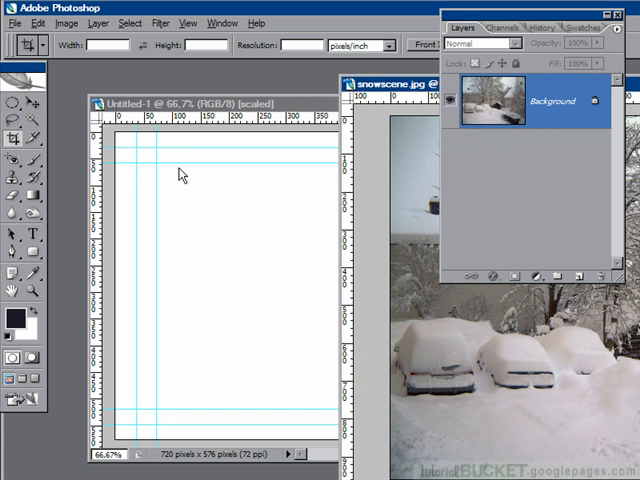
{"action": "mouse_move", "coordinate": [468, 28]}
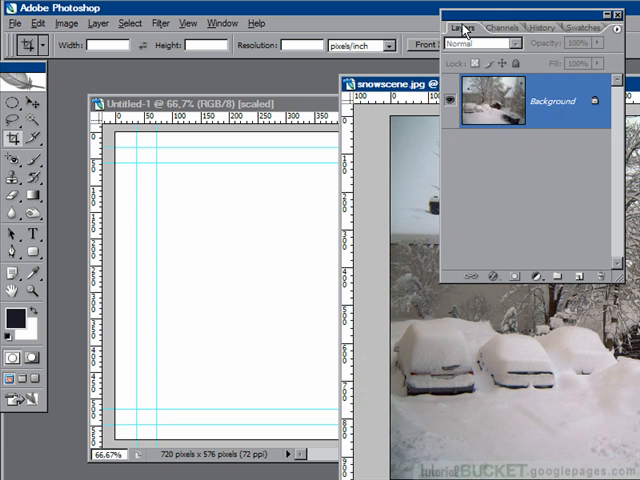
{"action": "mouse_move", "coordinate": [488, 99]}
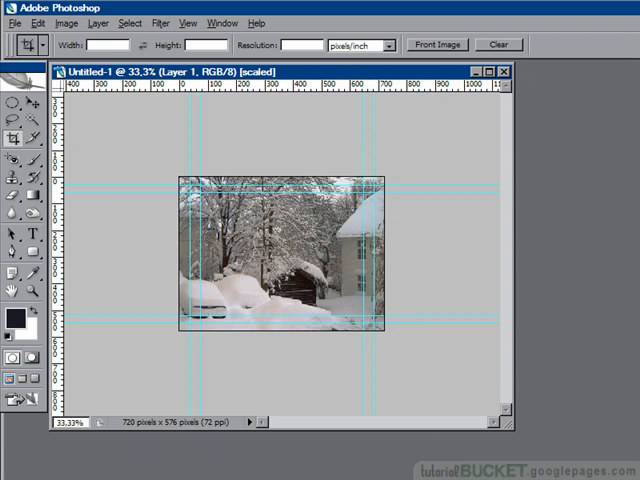
{"action": "left_click", "coordinate": [37, 22]}
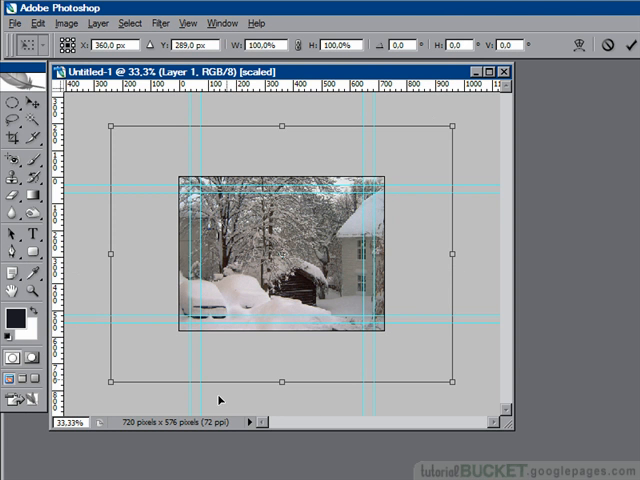
{"action": "mouse_move", "coordinate": [115, 8]}
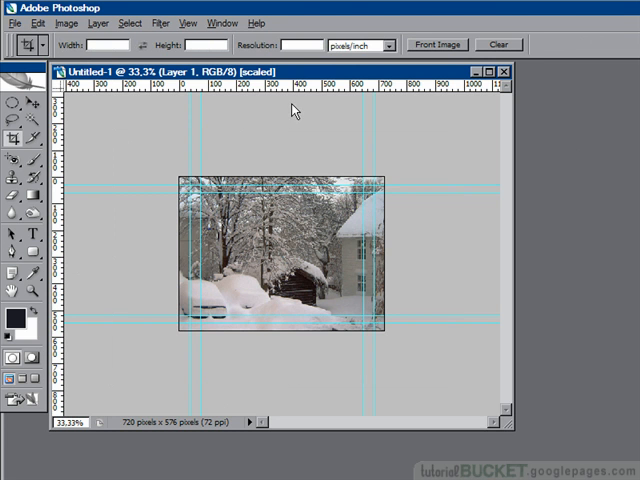
Reveal All so the canvas grows to 1200 x 960 and shows the whole snow photo.
{"action": "left_click", "coordinate": [66, 23]}
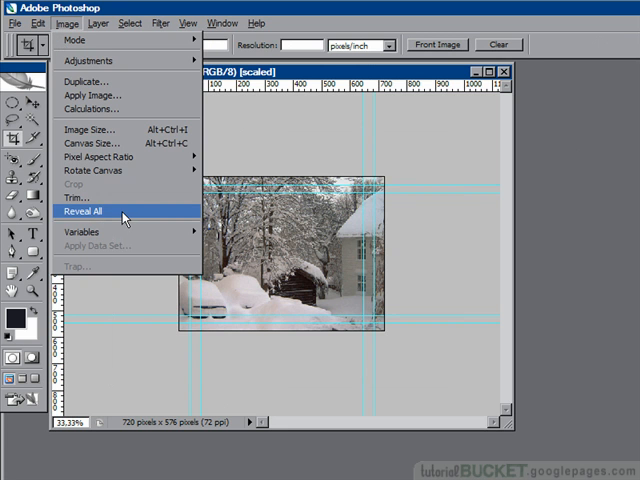
{"action": "left_click", "coordinate": [90, 211]}
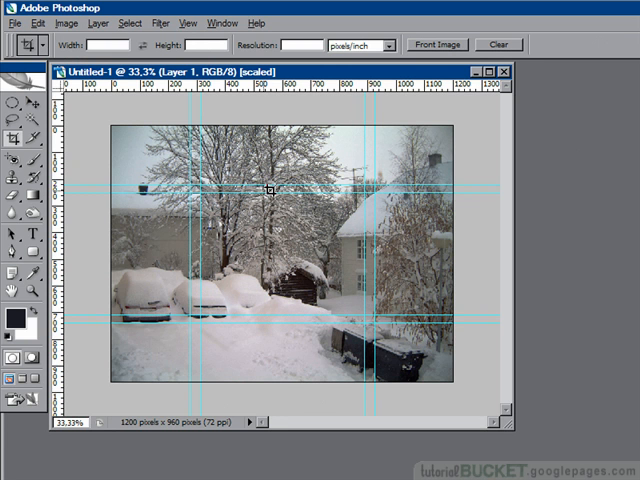
{"action": "mouse_move", "coordinate": [150, 145]}
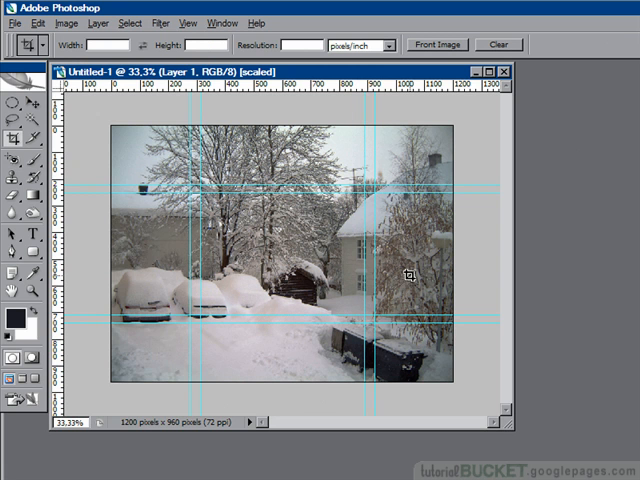
{"action": "mouse_move", "coordinate": [82, 128]}
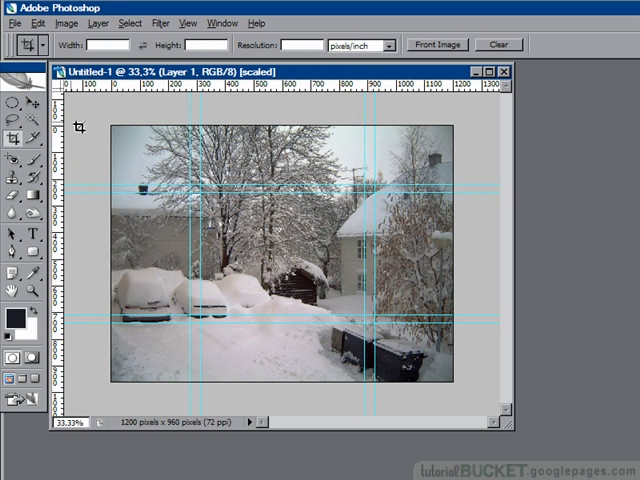
Start Save As for Untitled-1.psd in Photoshop format with layers kept.
{"action": "left_click", "coordinate": [14, 22]}
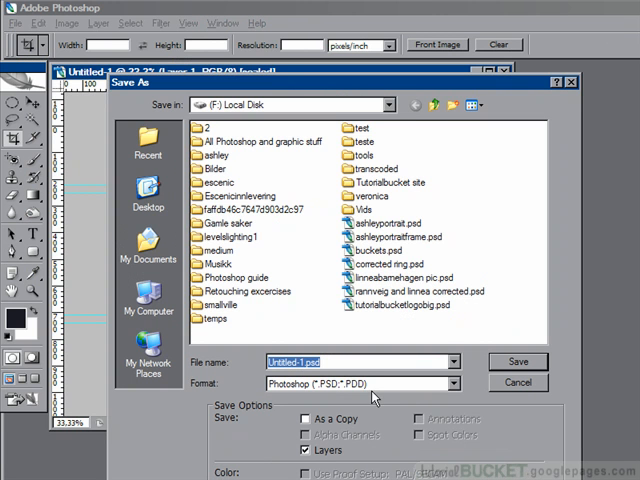
{"action": "mouse_move", "coordinate": [575, 403]}
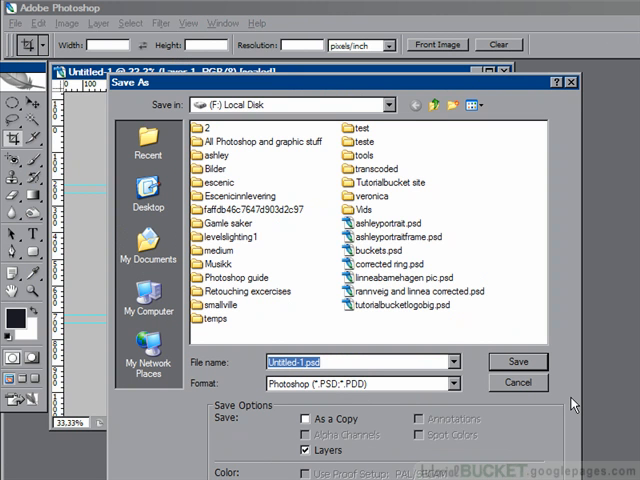